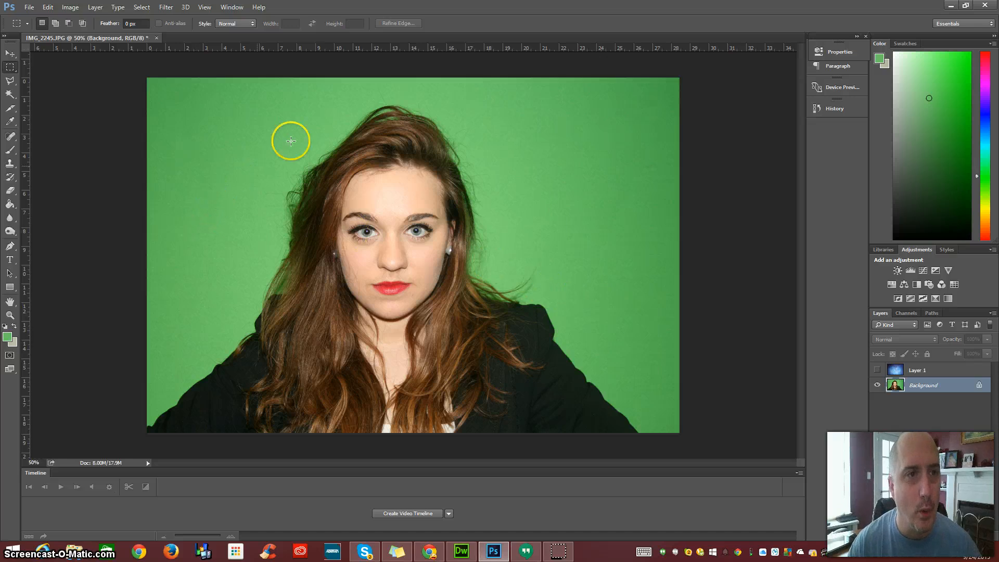
mouse_move(168, 304)
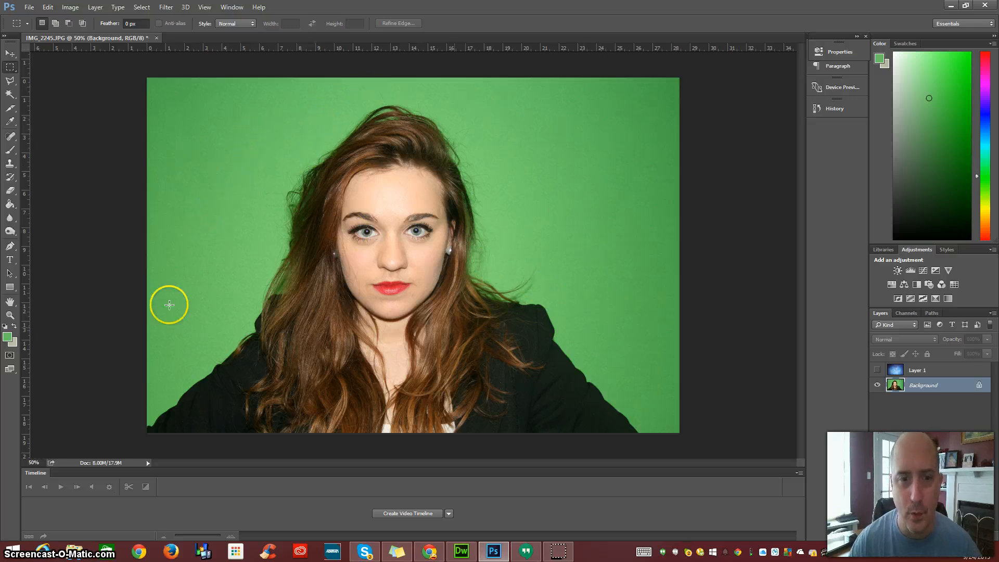
mouse_move(503, 179)
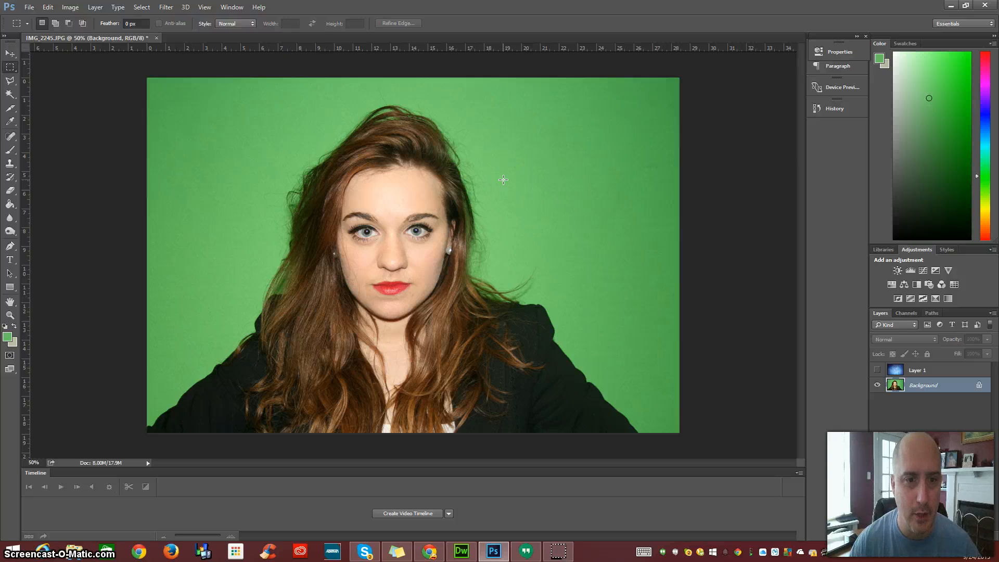
mouse_move(539, 205)
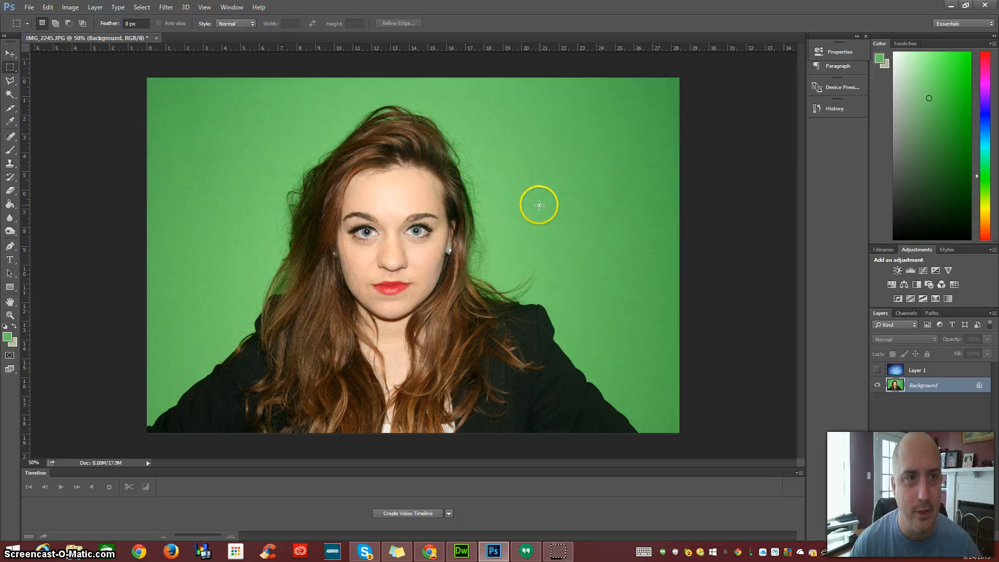
- Open the Select menu to reach Color Range for the green-screen portrait
click(142, 7)
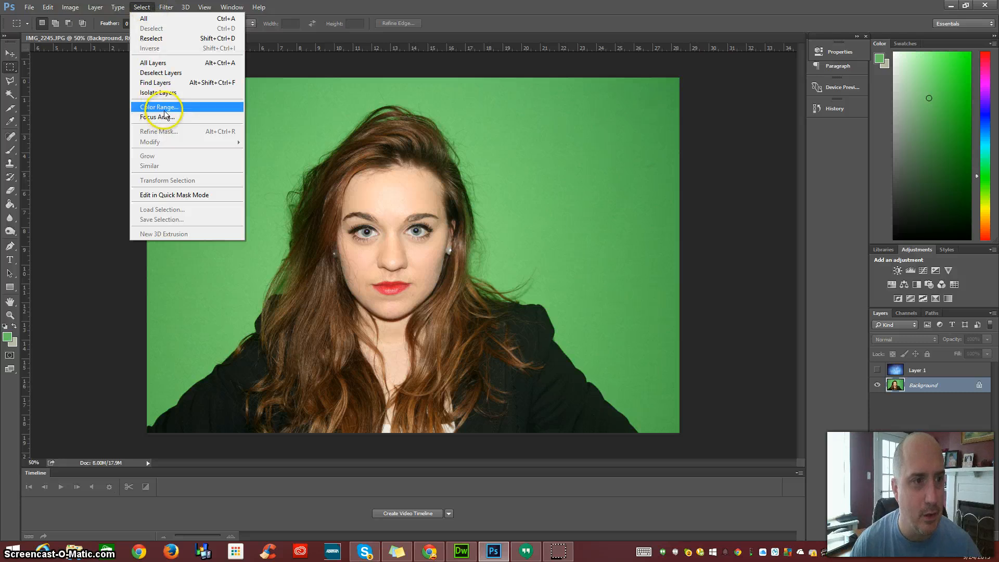
- Open Color Range and sample the green backdrop at fuzziness 140
click(159, 106)
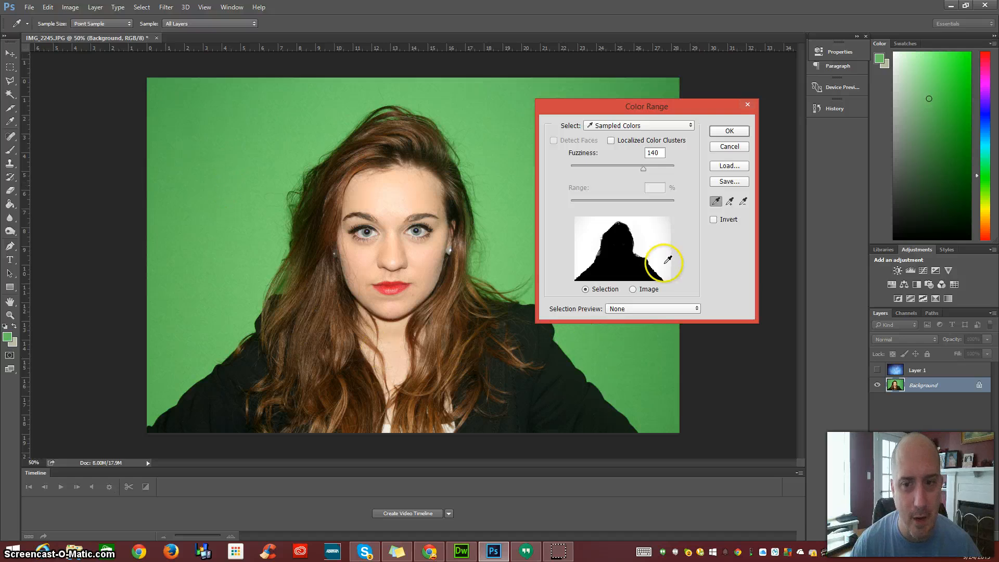
mouse_move(658, 235)
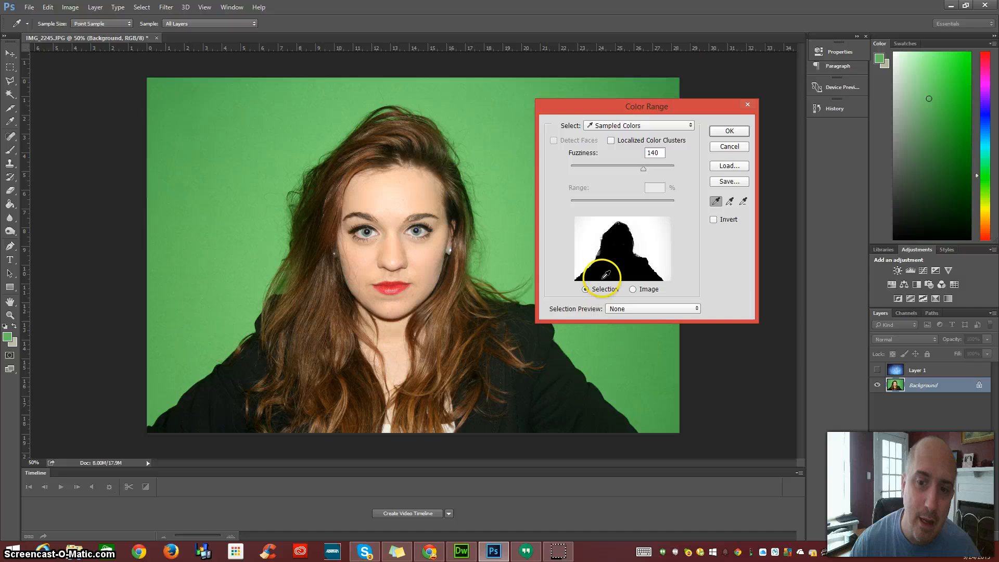
mouse_move(602, 260)
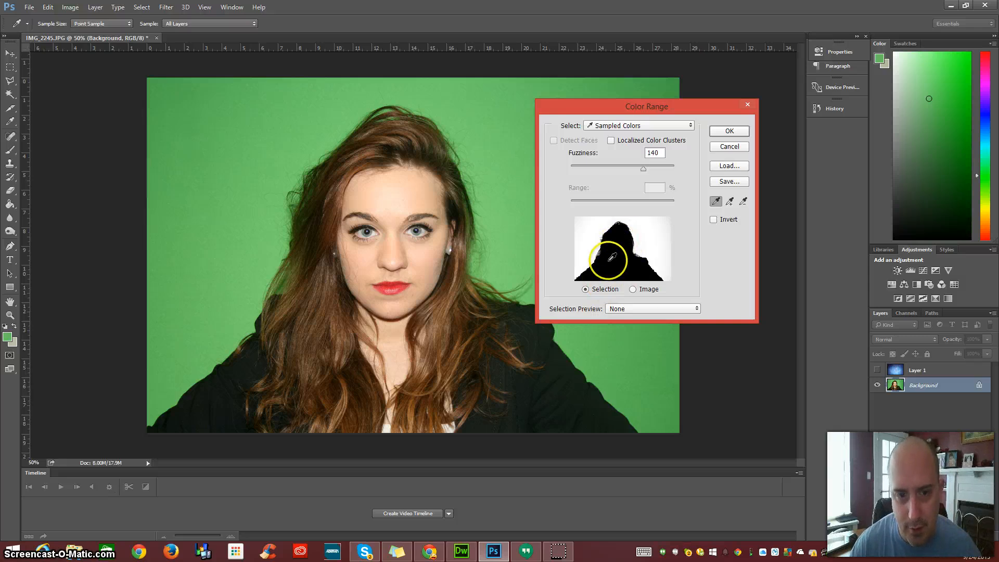
click(728, 131)
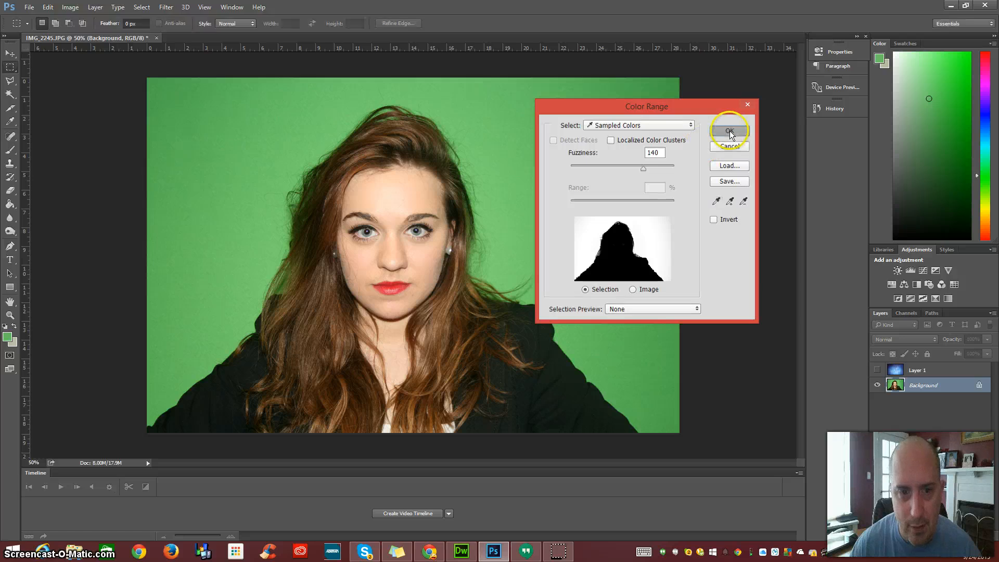
- Confirm the green backdrop selection, invert it onto the woman, and reopen Select
click(729, 131)
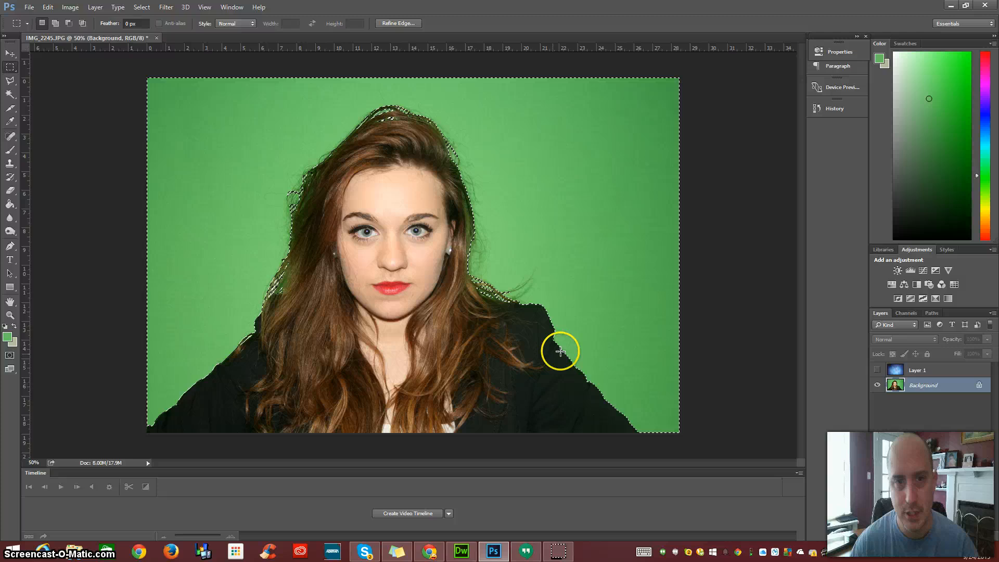
click(141, 7)
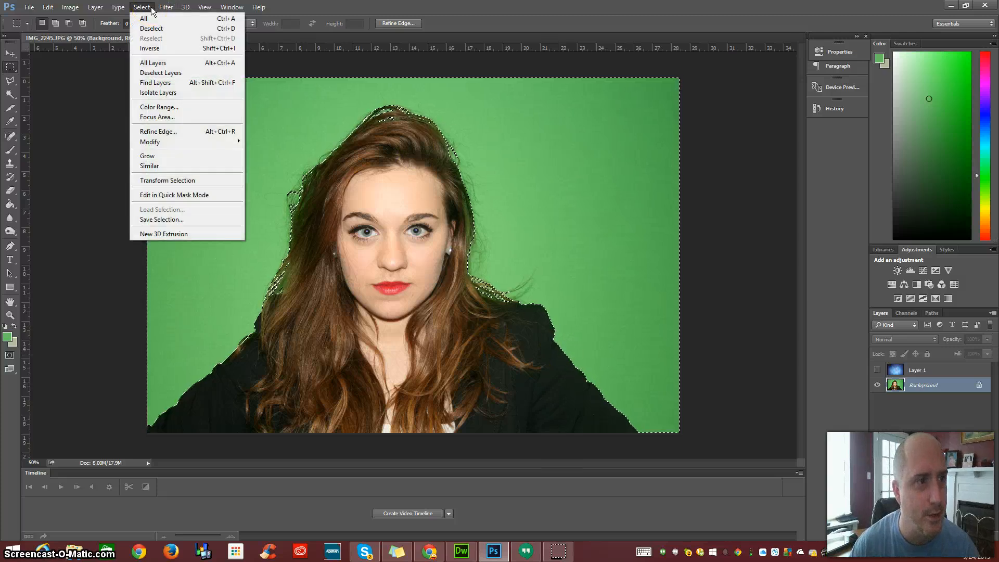
click(149, 48)
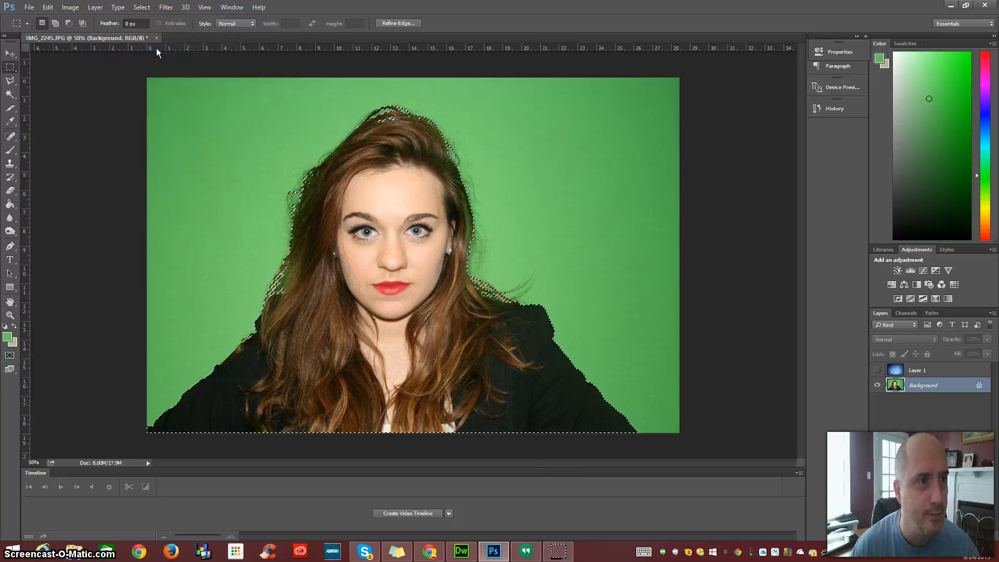
click(142, 7)
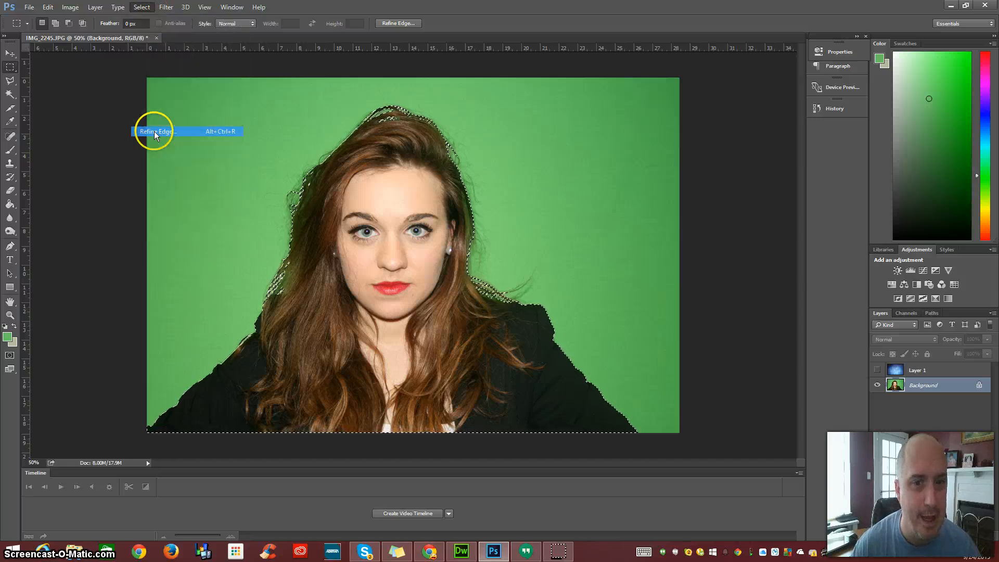
- Open Refine Edge to set Smart Radius 2.6 px, Smooth, Feather, Contrast and Shift Edge
click(155, 131)
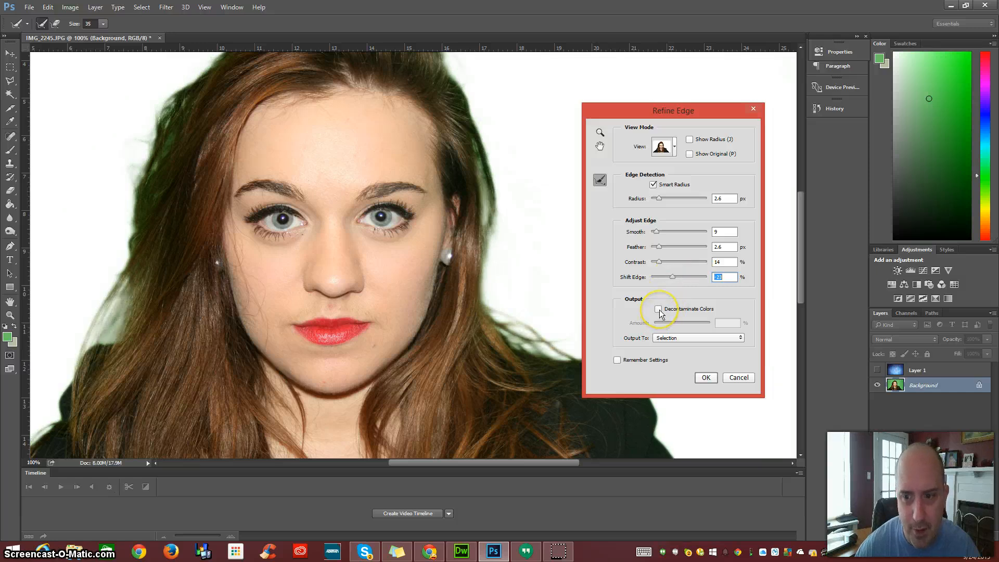
mouse_move(658, 308)
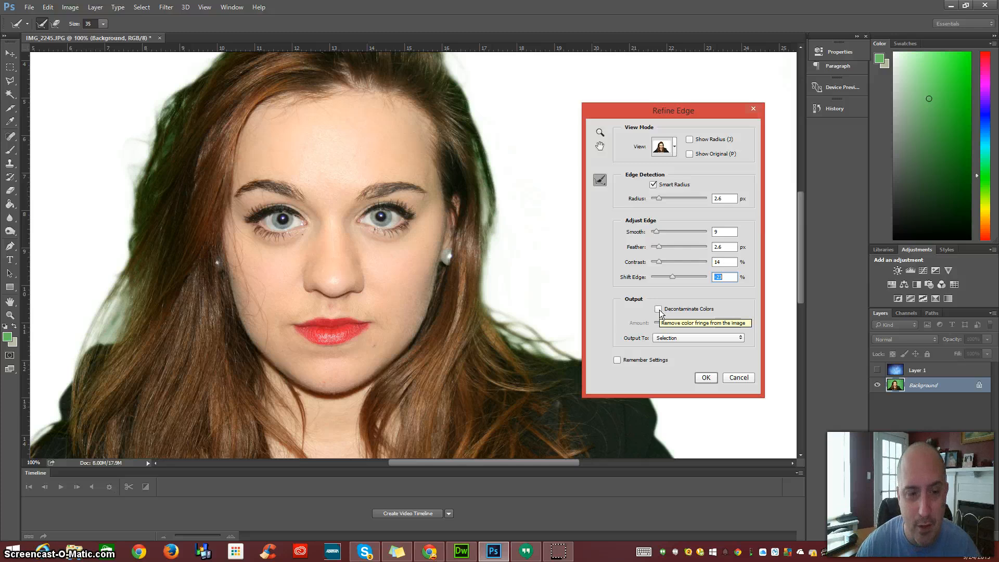
- Decontaminate colours at 50% and output to a new layer with layer mask
click(658, 309)
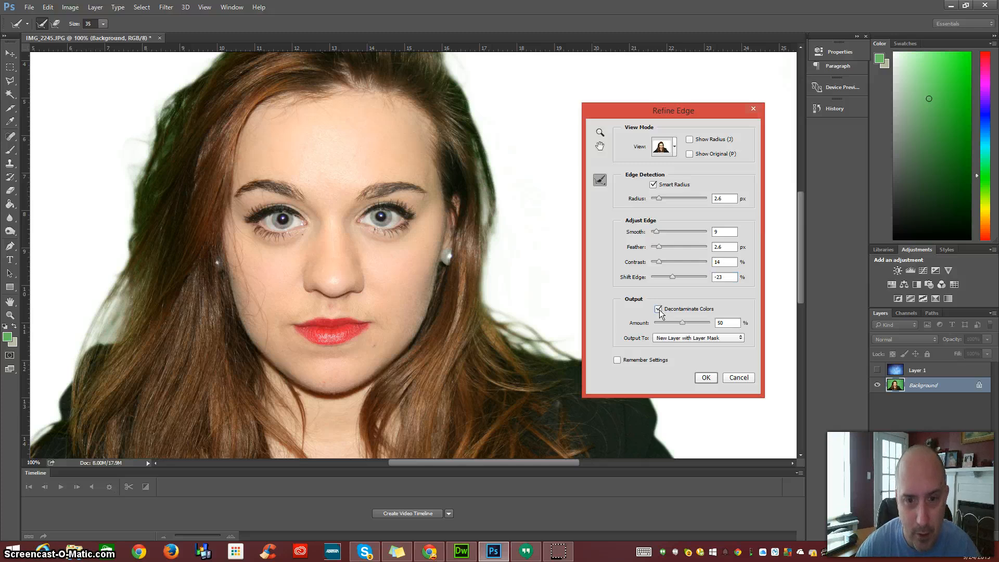
click(658, 309)
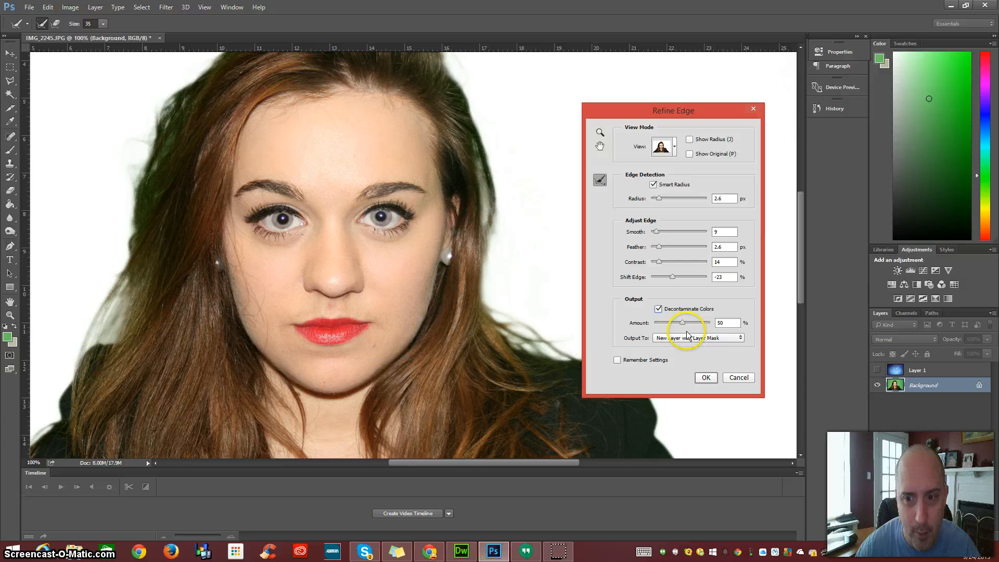
mouse_move(659, 265)
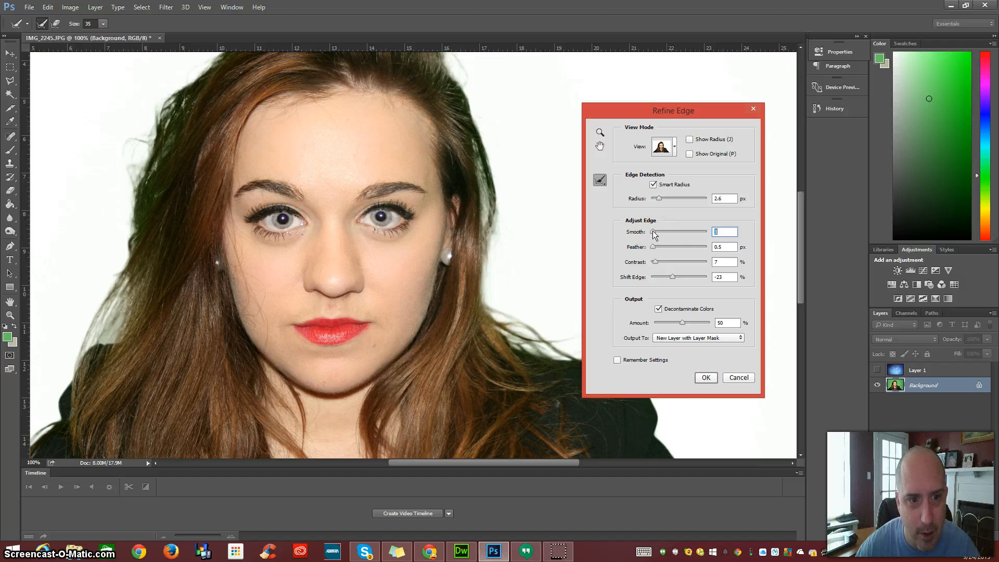
click(706, 377)
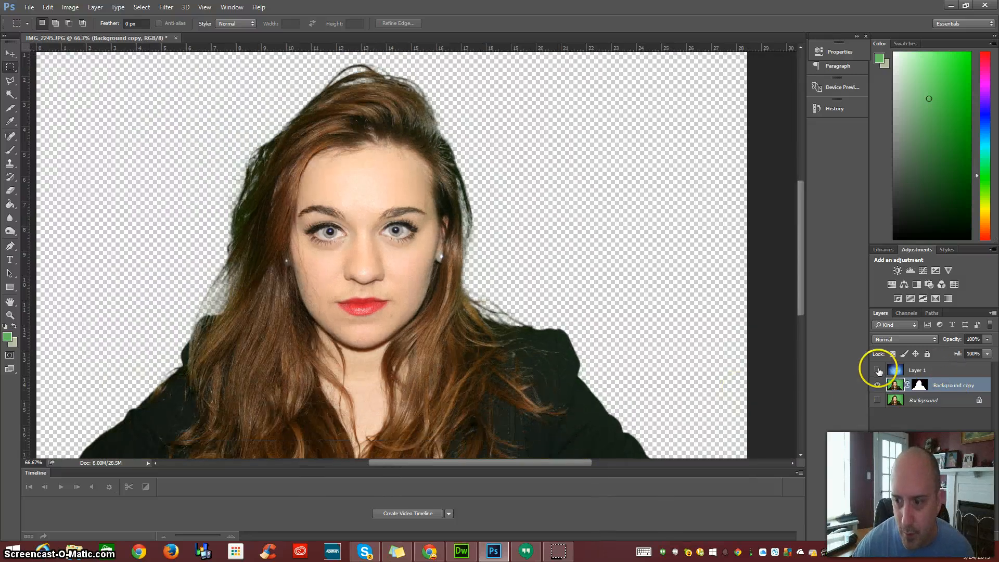
- Turn on Layer 1's visibility to show the blue mottled backdrop behind the woman
click(878, 370)
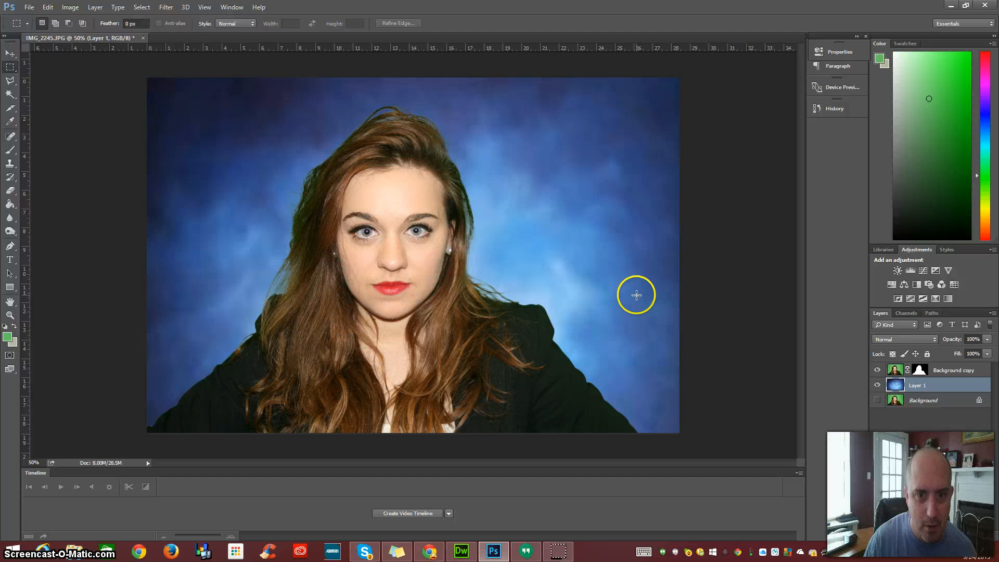
mouse_move(561, 373)
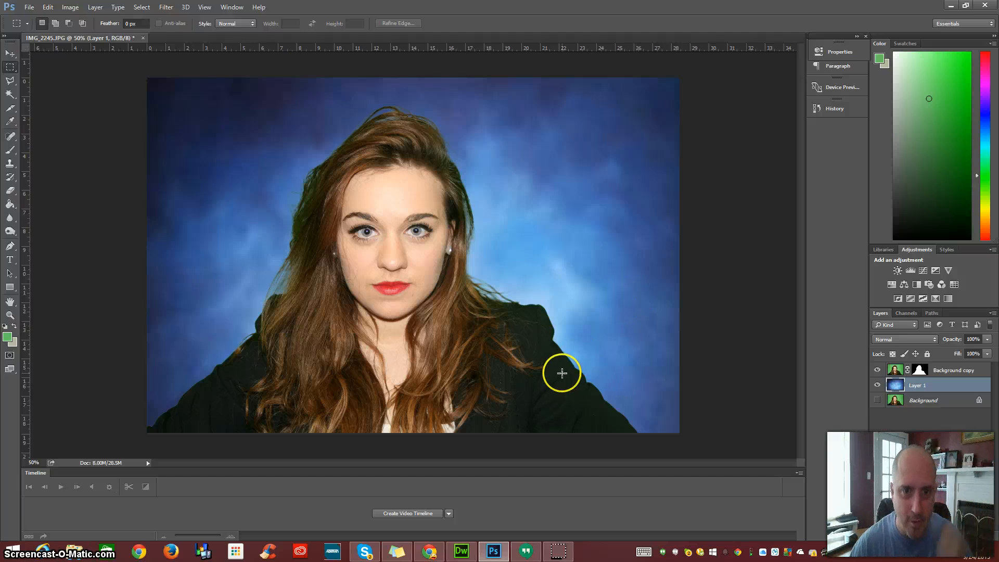
mouse_move(579, 397)
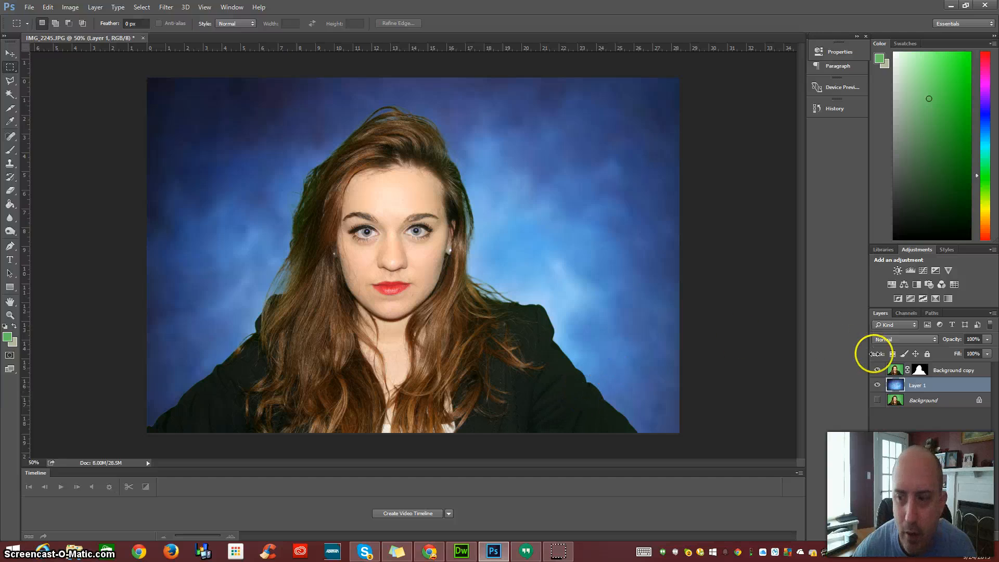
click(954, 369)
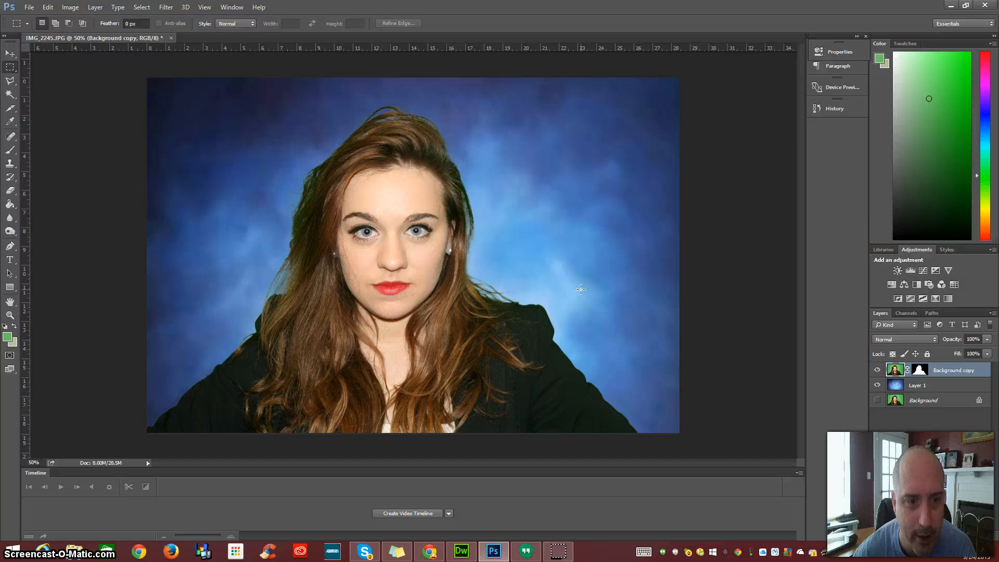
mouse_move(309, 185)
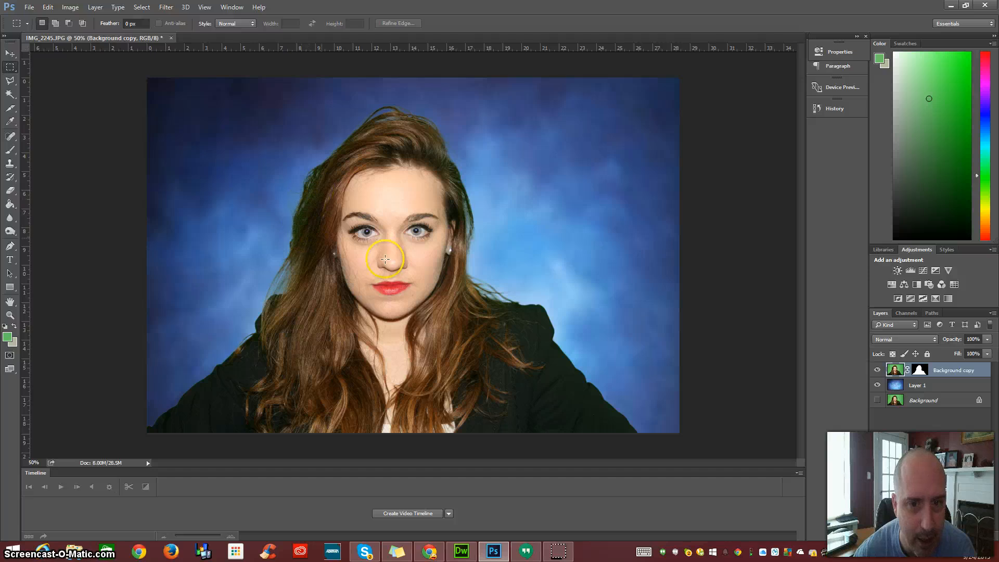
mouse_move(315, 190)
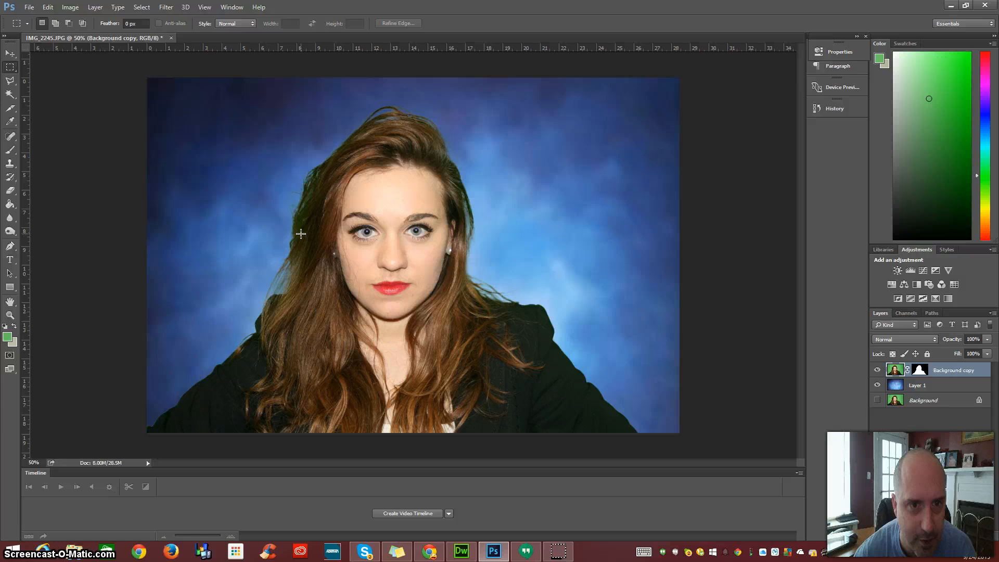
mouse_move(613, 338)
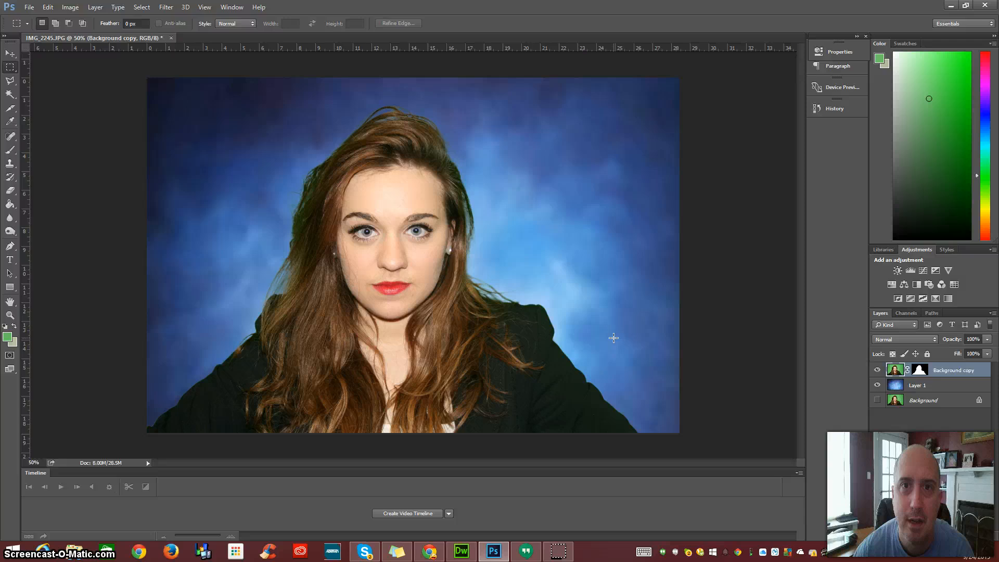
mouse_move(418, 489)
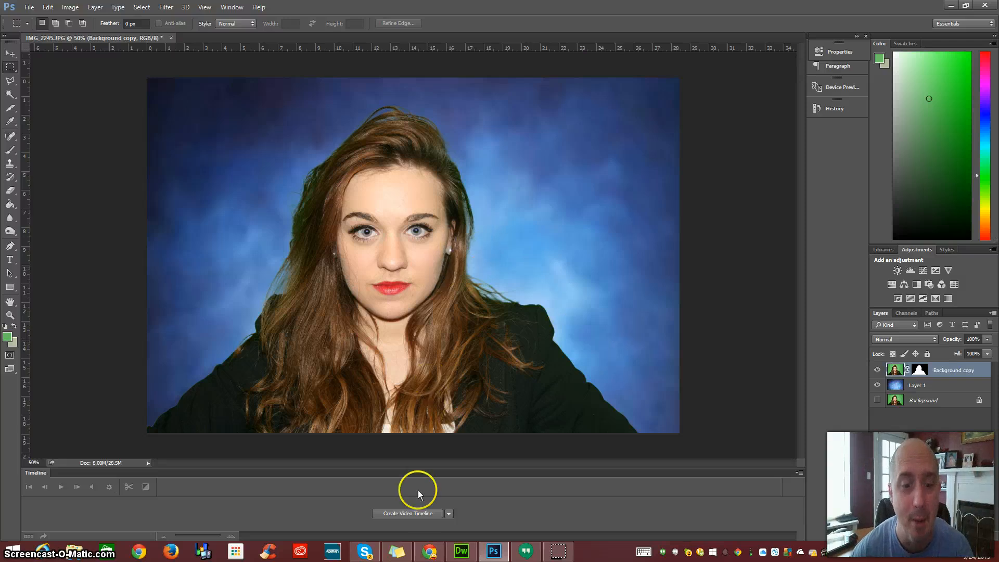